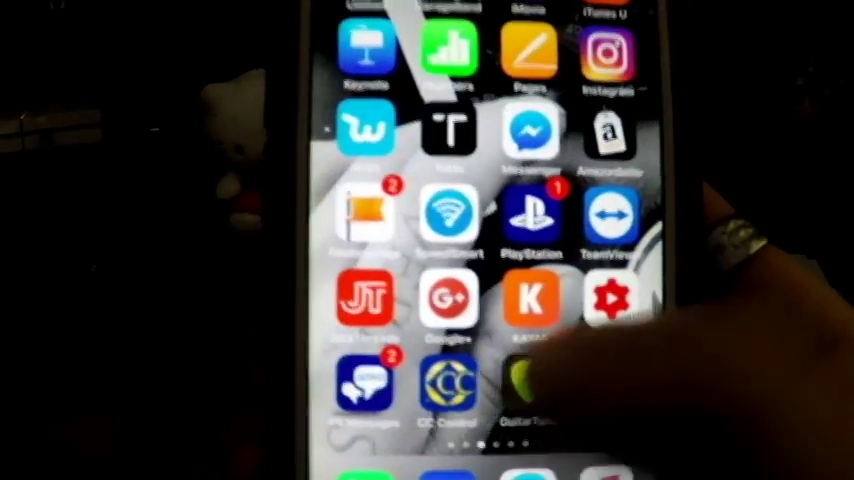
- Bring up the downloaded 28 KB Cydia.mobileconfig file in Safari
scroll("left", 3)
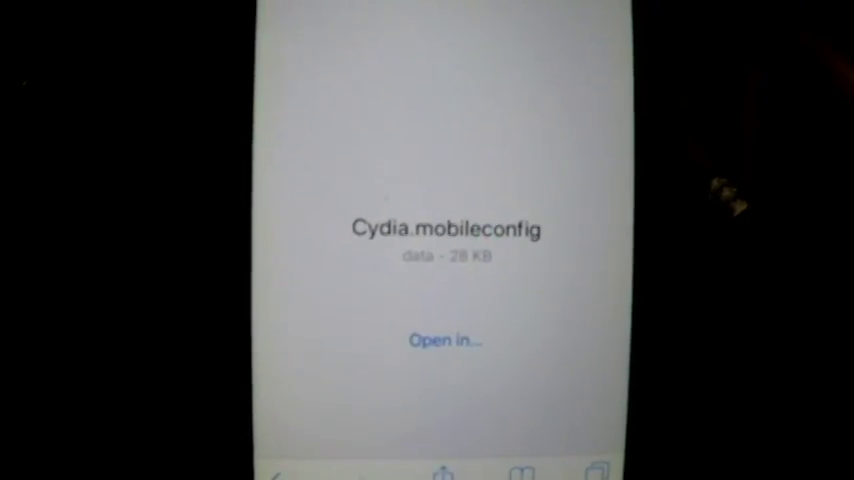
- Open the downloaded Cydia.mobileconfig profile to begin installing it
left_click(445, 340)
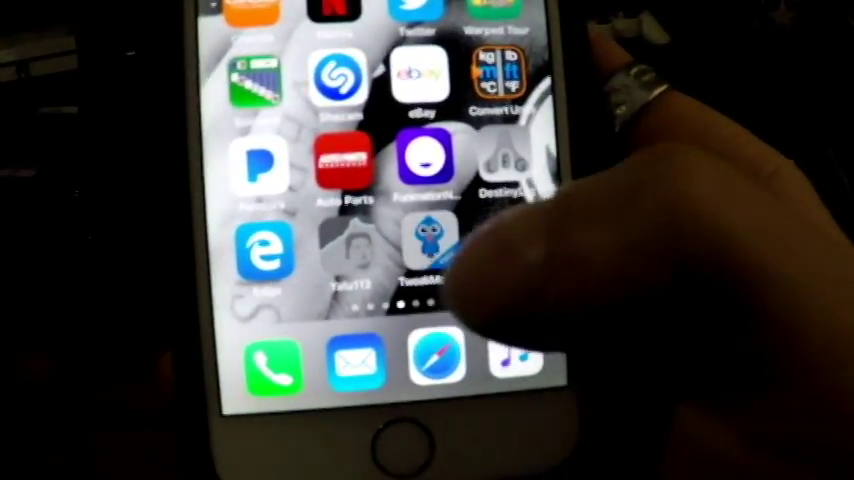
- Launch TweakMo and scroll to the free apps of the week, Filza and iOS 11.3 Beta
left_click(430, 250)
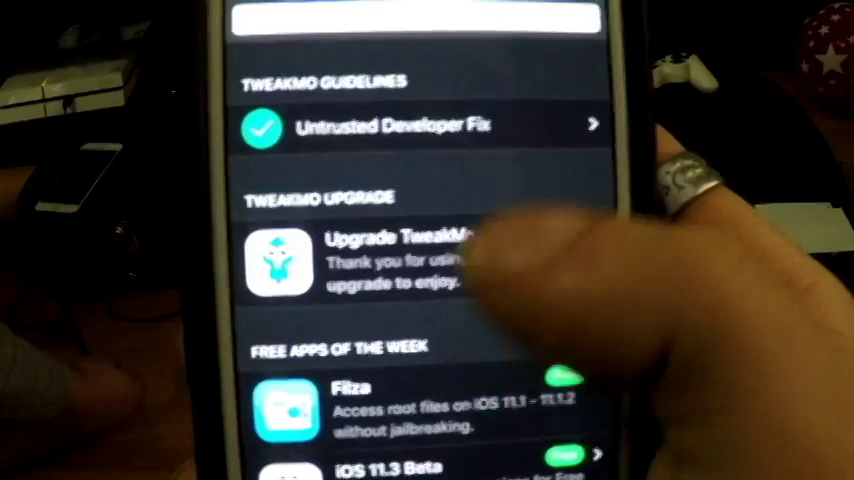
scroll("up", 3)
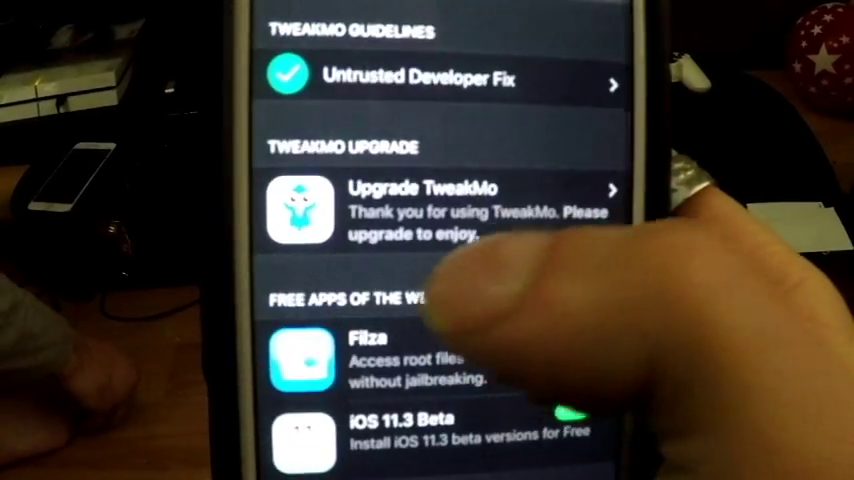
scroll("down", 3)
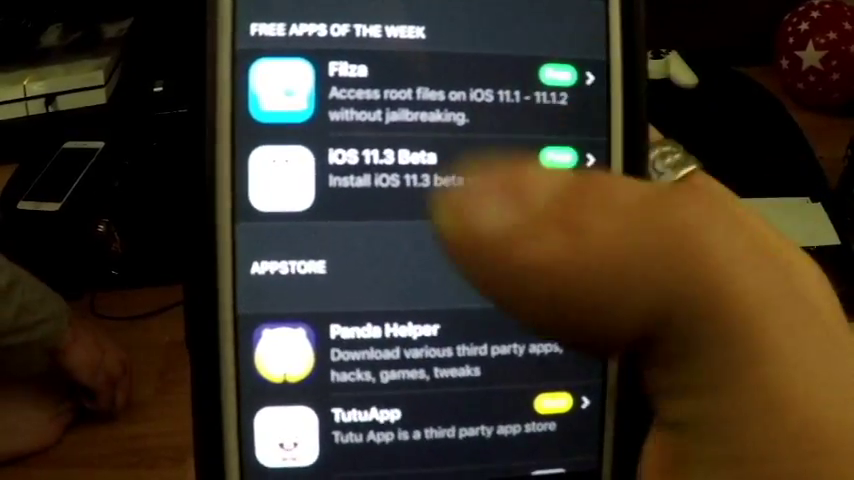